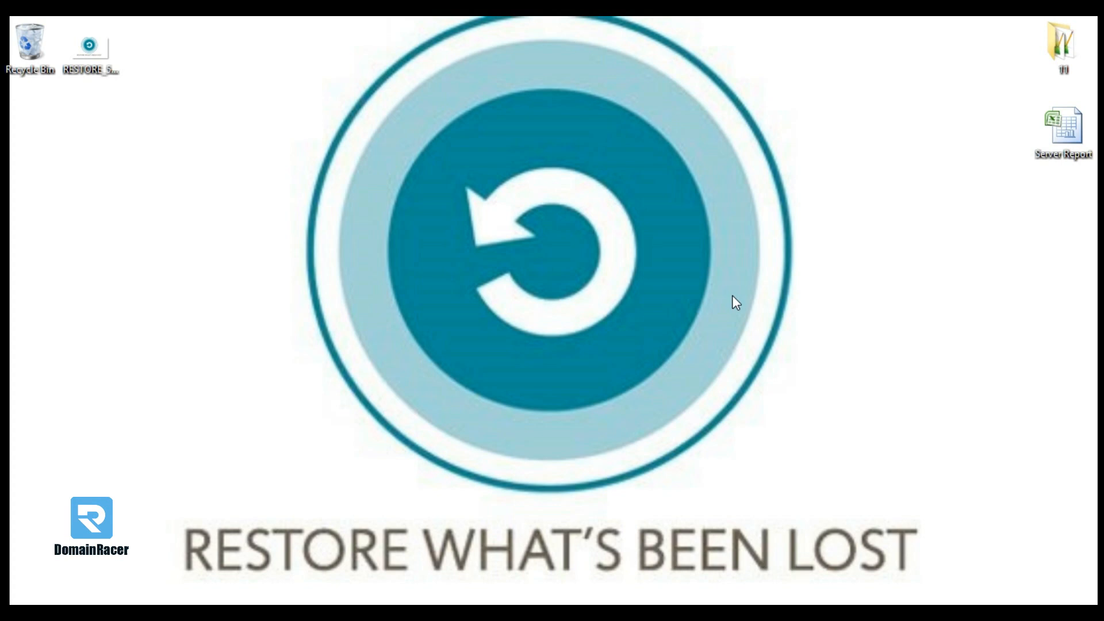
{"action": "mouse_move", "coordinate": [509, 419]}
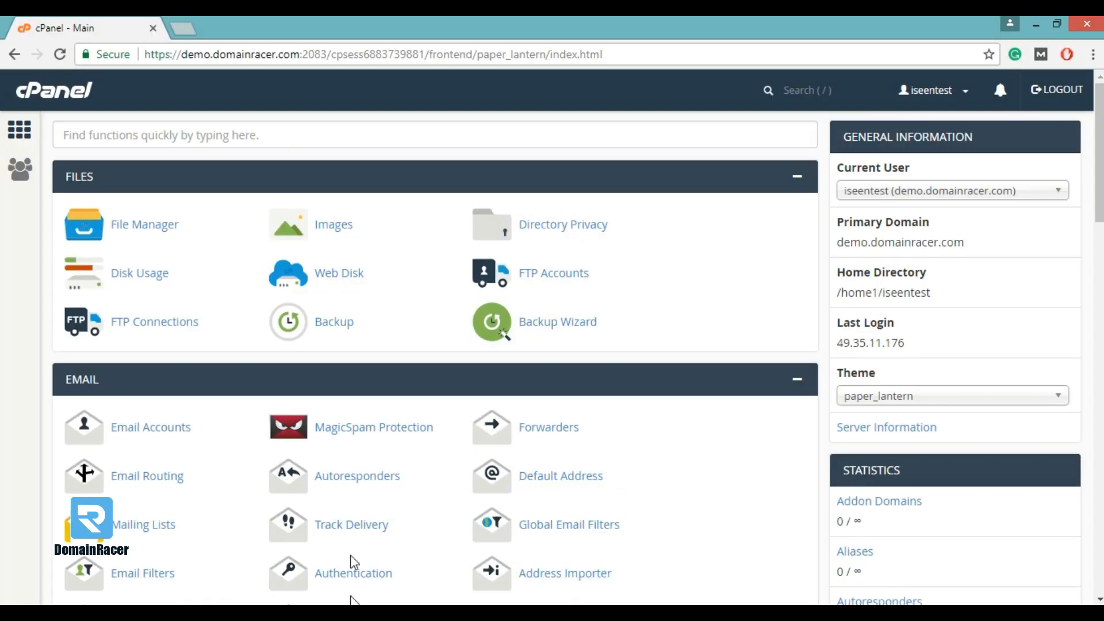
{"action": "mouse_move", "coordinate": [120, 170]}
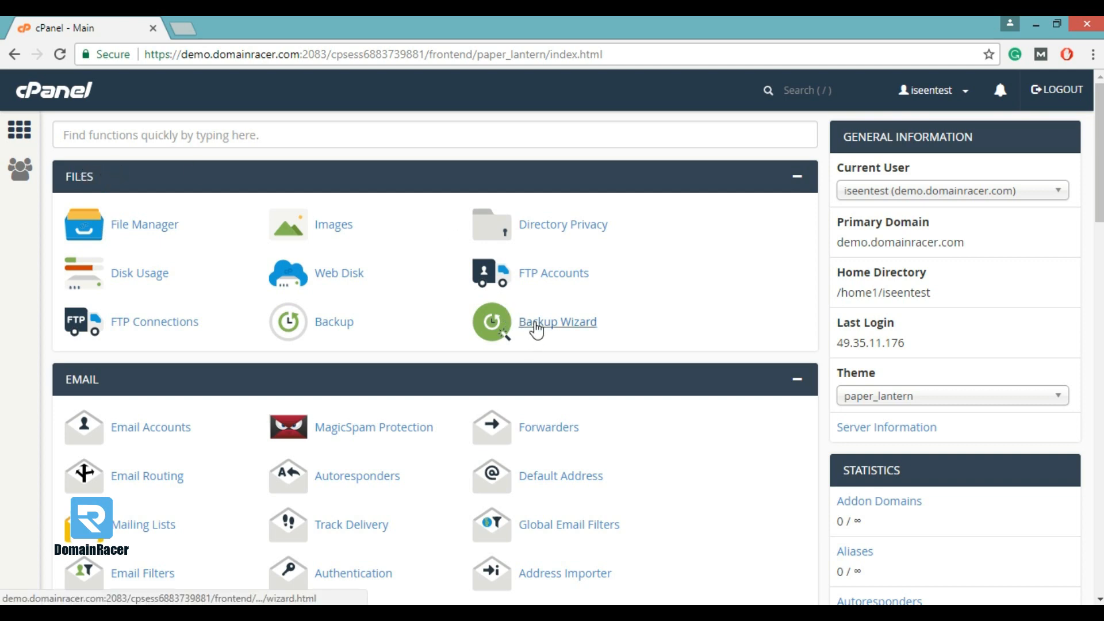
- Launch the Backup Wizard from Files and choose the Restore path
{"action": "left_click", "coordinate": [557, 322]}
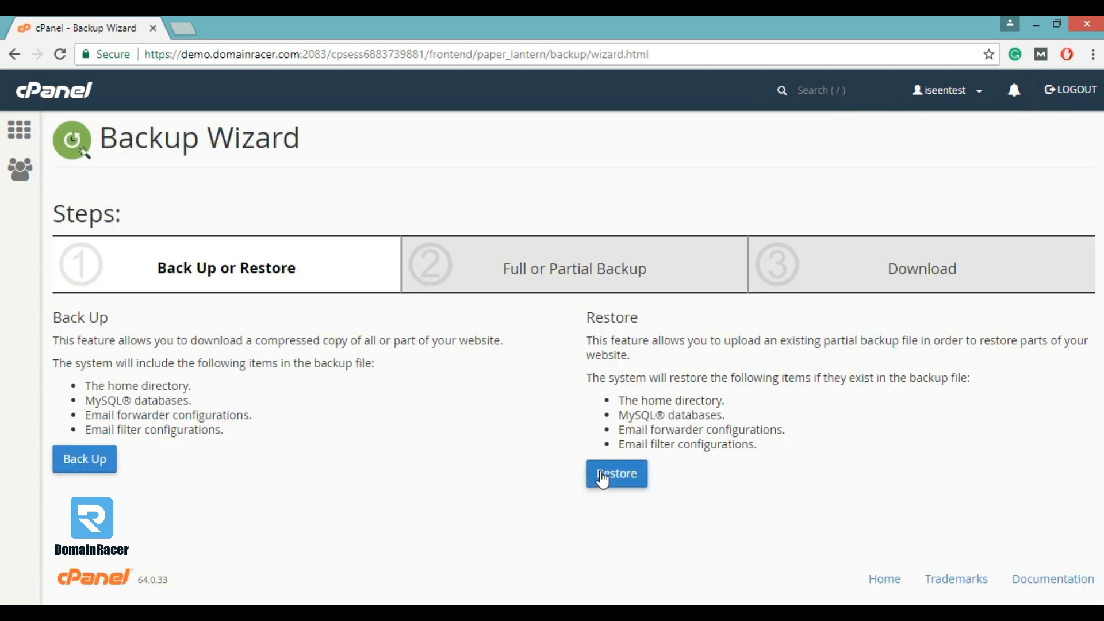
{"action": "left_click", "coordinate": [615, 472]}
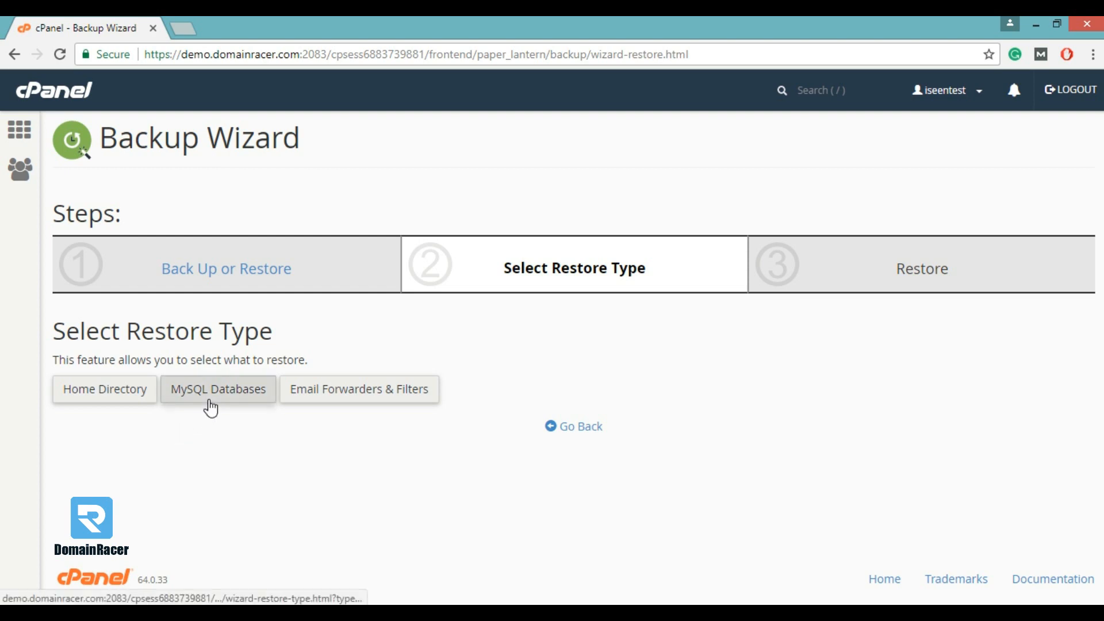
- Select MySQL Databases as the restore type and start browsing for the backup file
{"action": "left_click", "coordinate": [218, 389]}
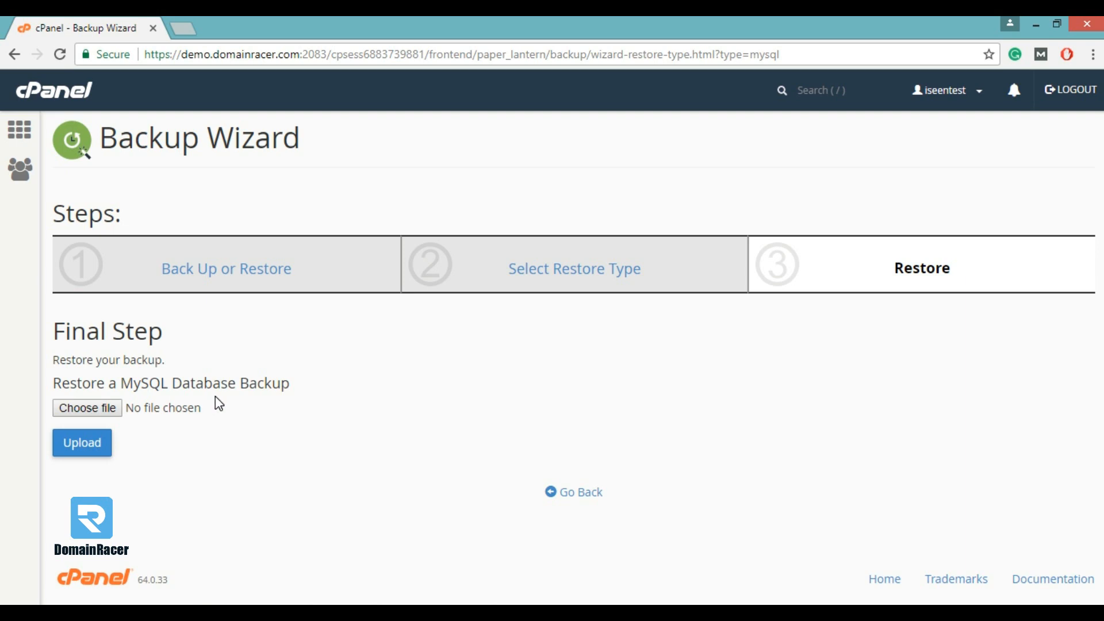
{"action": "left_click", "coordinate": [87, 407]}
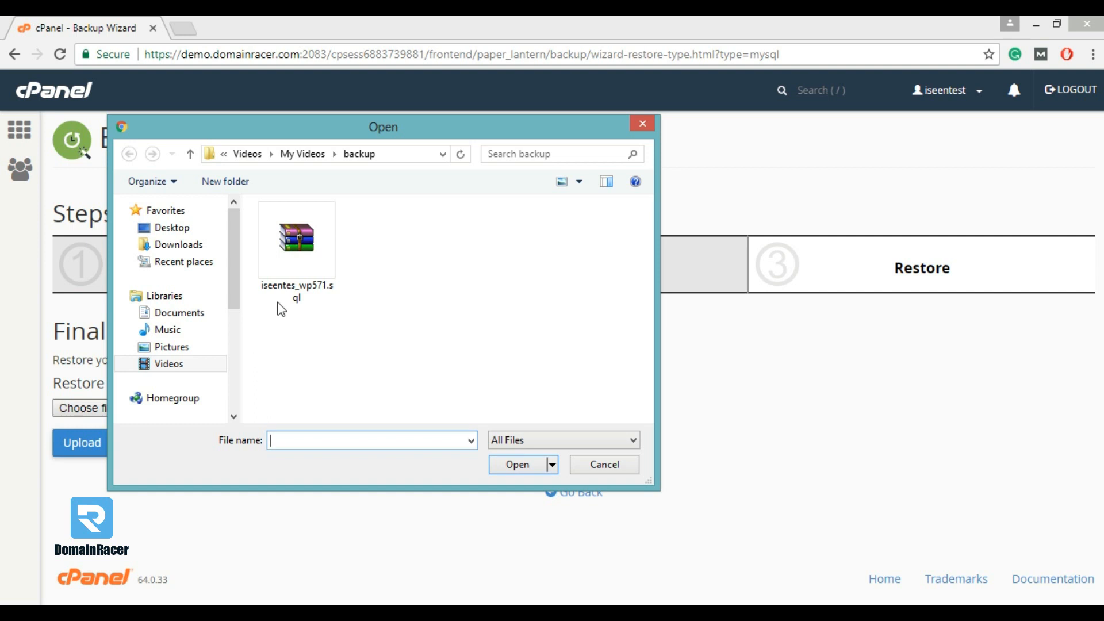
- Pick iseentes_wp571.sql from the backup folder and upload it to restore the database
{"action": "left_click", "coordinate": [296, 239]}
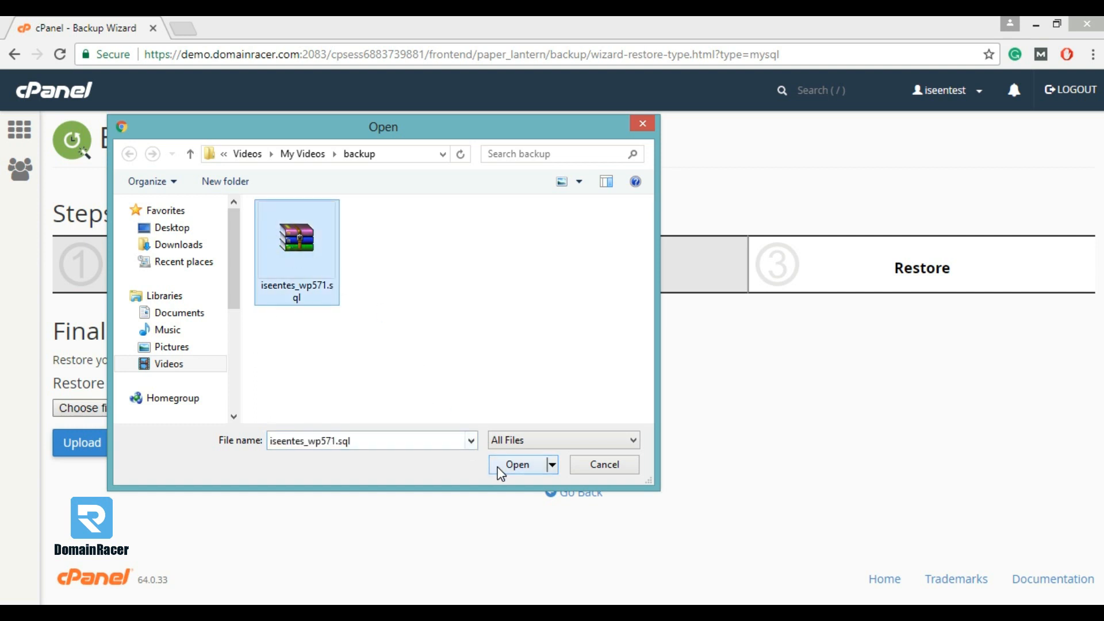
{"action": "left_click", "coordinate": [516, 464]}
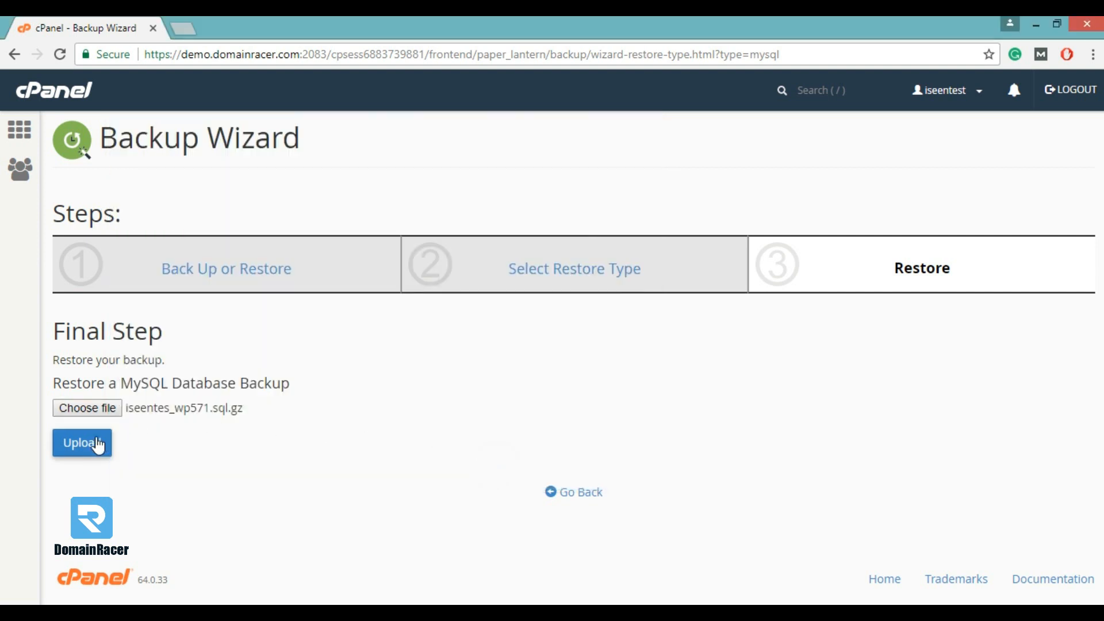
{"action": "left_click", "coordinate": [81, 443]}
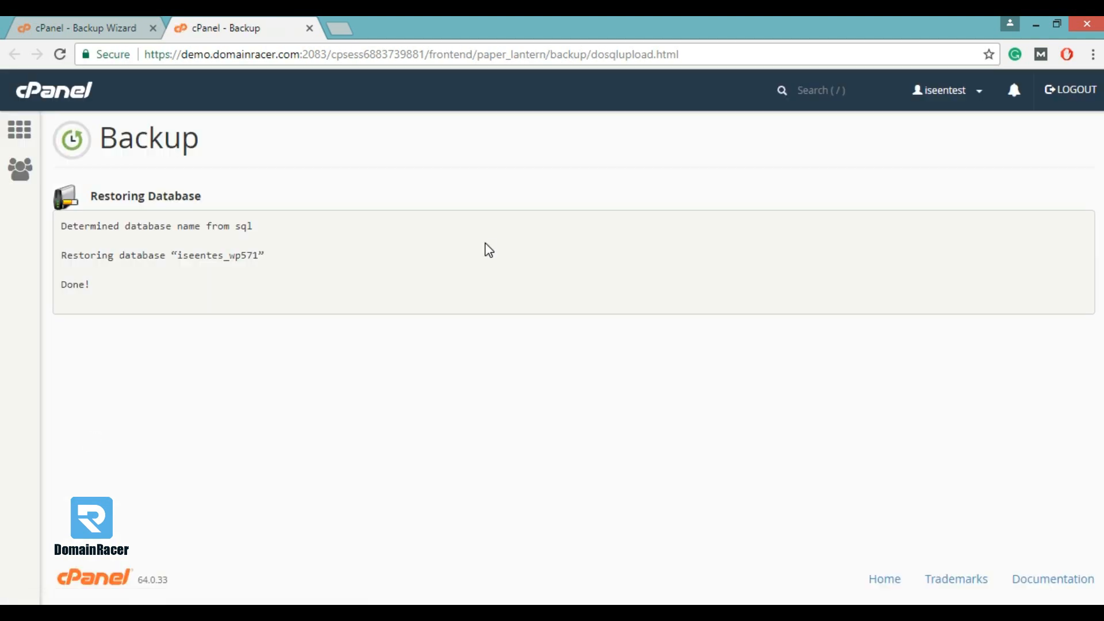
{"action": "mouse_move", "coordinate": [531, 265]}
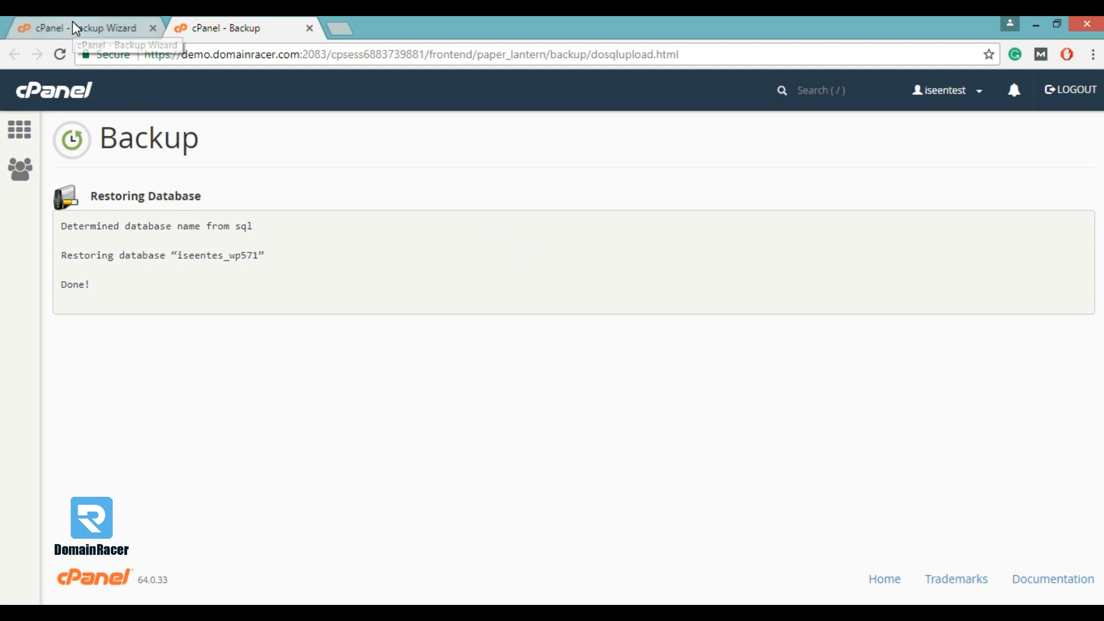
- Return to the Backup Wizard's Select Restore Type step via its browser tab
{"action": "left_click", "coordinate": [81, 28]}
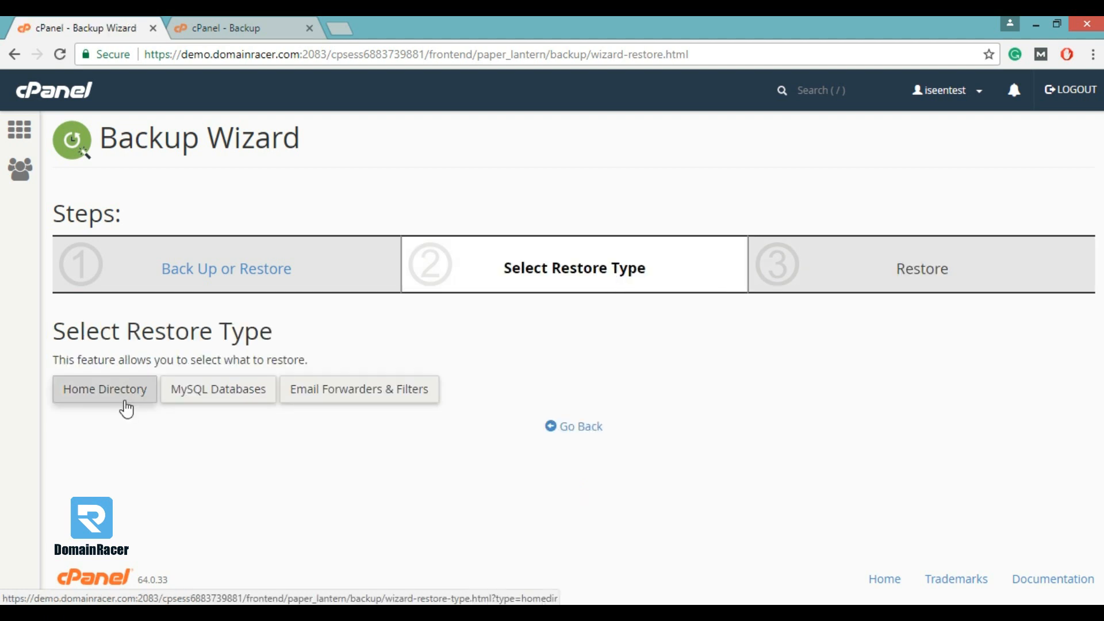
{"action": "mouse_move", "coordinate": [126, 405]}
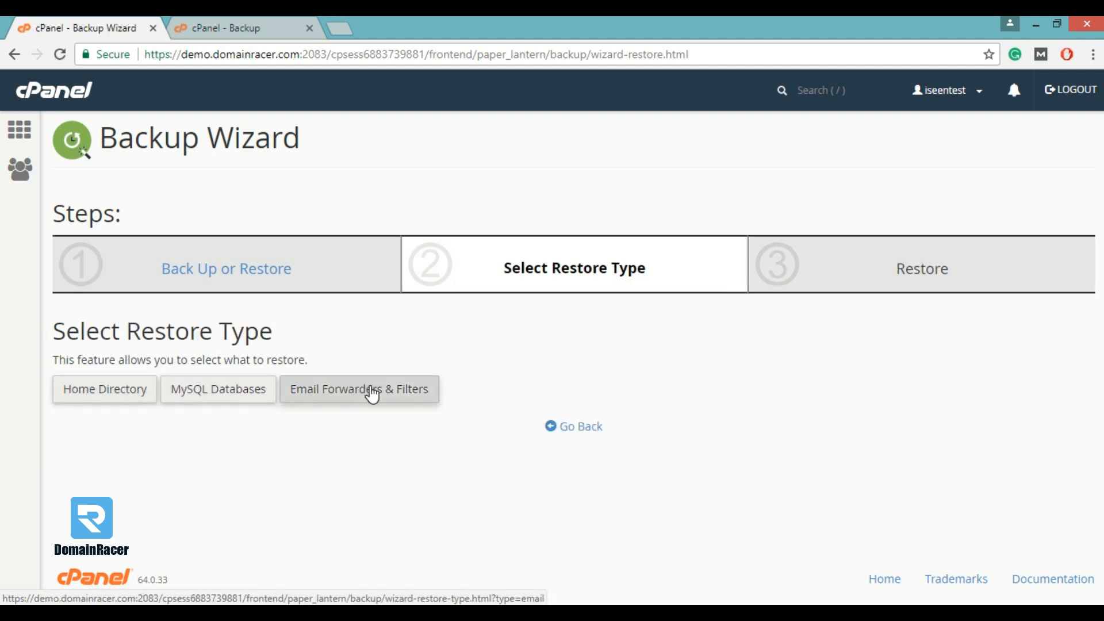
{"action": "mouse_move", "coordinate": [372, 426]}
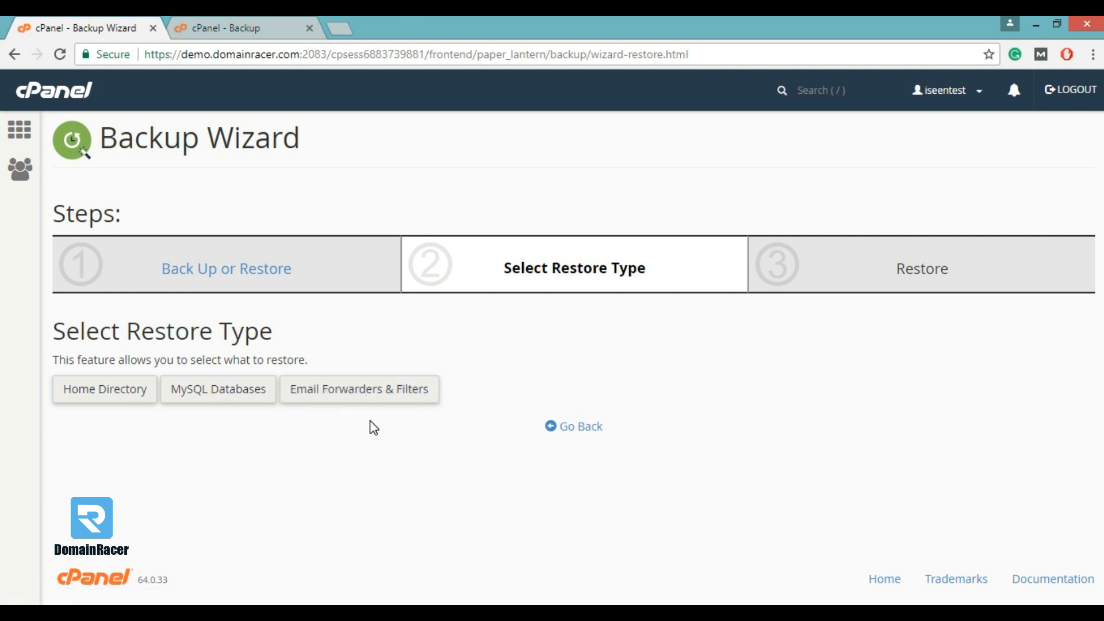